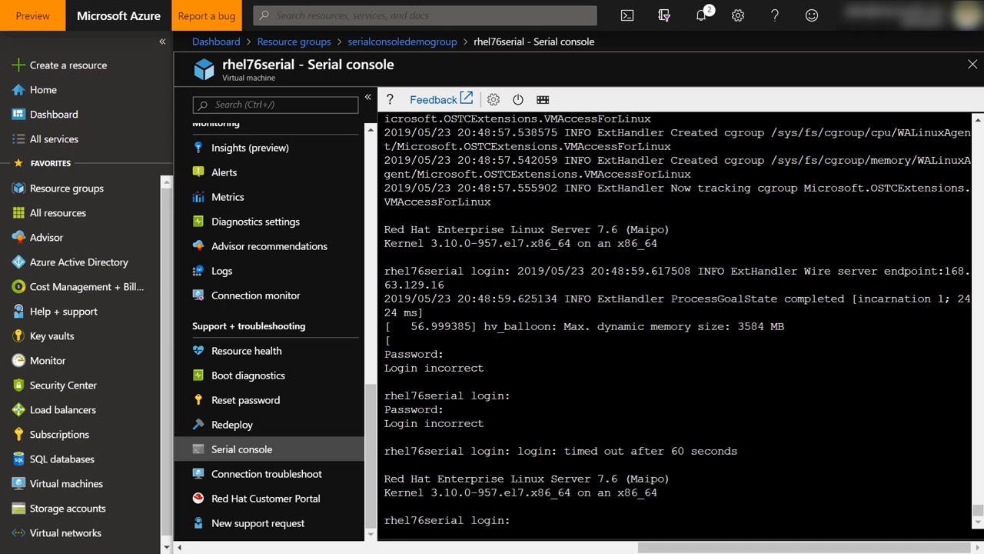
- Focus the serial console, log in as root and reboot the RHEL VM
{"action": "left_click", "coordinate": [520, 520]}
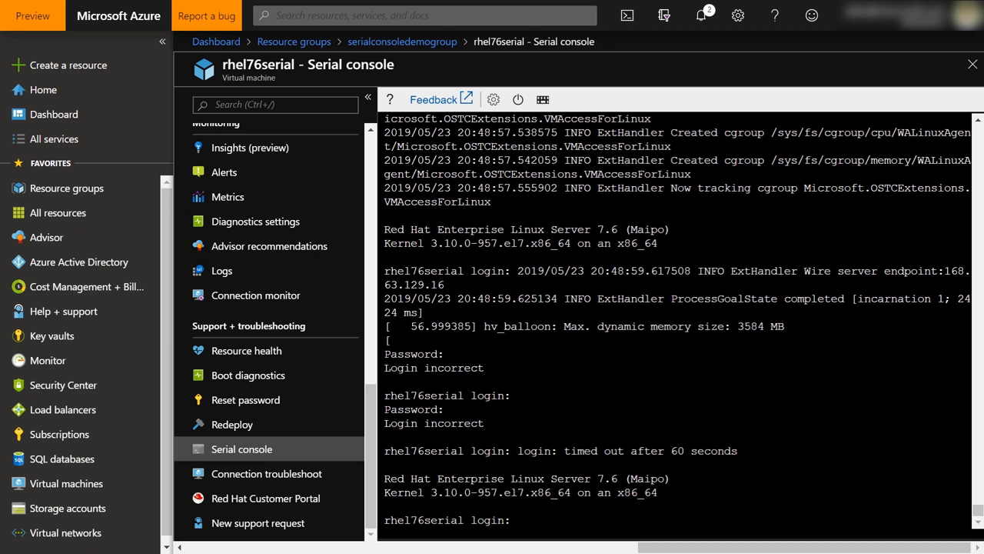
{"action": "left_click", "coordinate": [520, 520]}
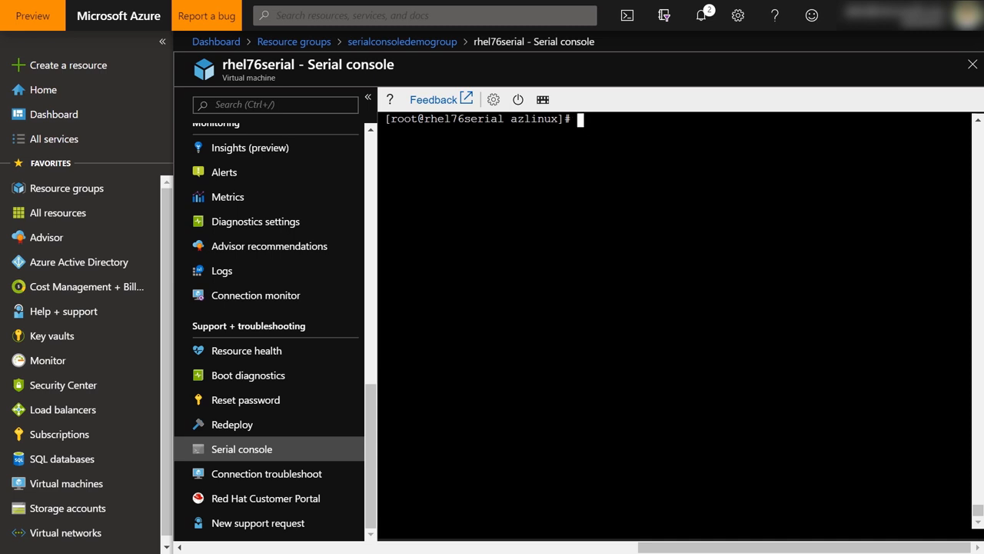
{"action": "type", "text": "reboot"}
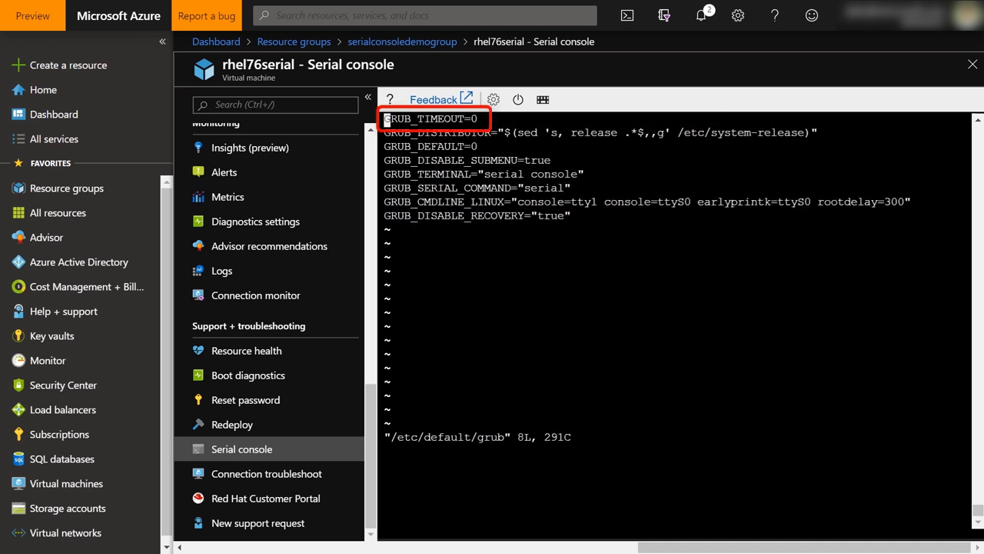
- In vi insert mode, replace GRUB_TIMEOUT=0 with GRUB_TIMEOUT=15
{"action": "key", "text": "i"}
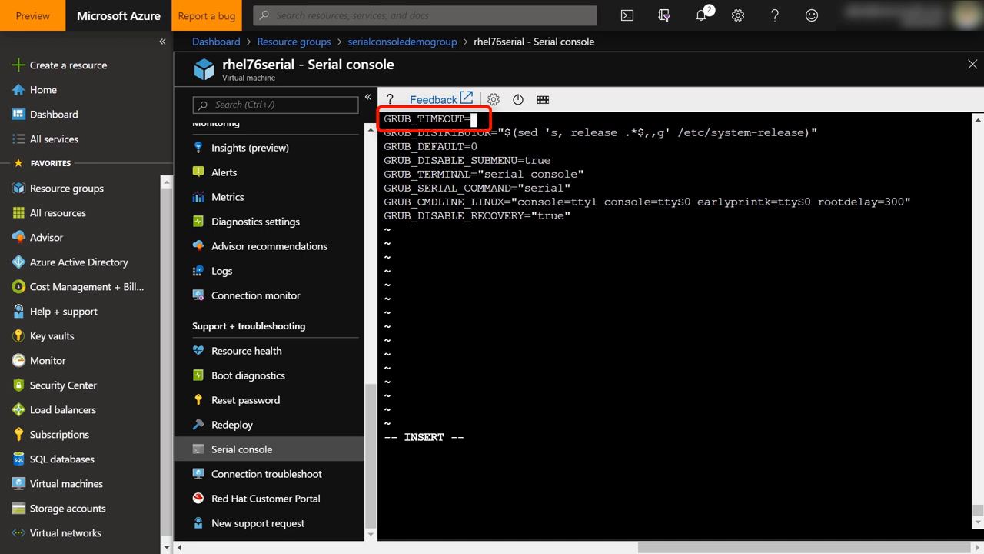
{"action": "type", "text": "15"}
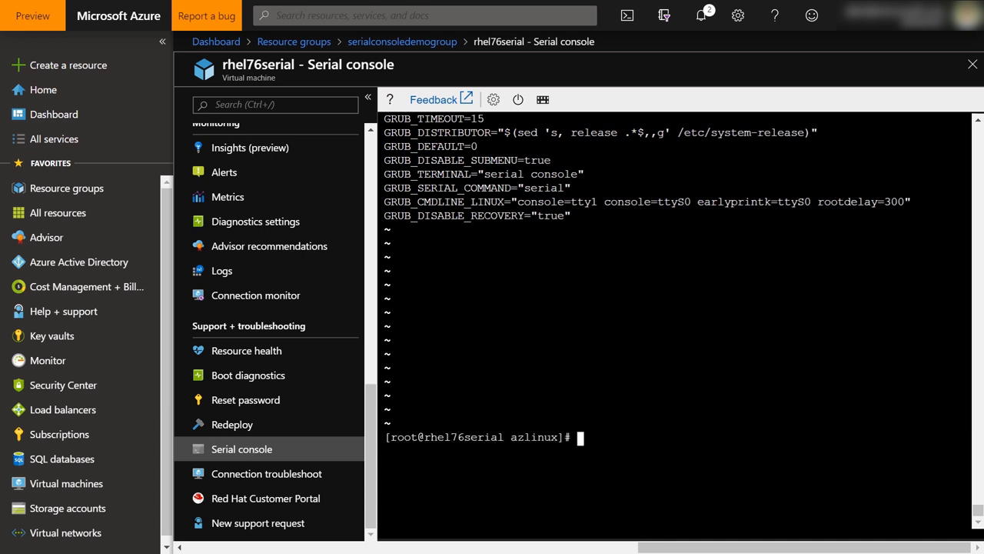
- Regenerate /boot/grub2/grub.cfg with grub2-mkconfig and reboot the VM
{"action": "type", "text": "grub2-mkconfig -o /boot/grub2/grub.cfg"}
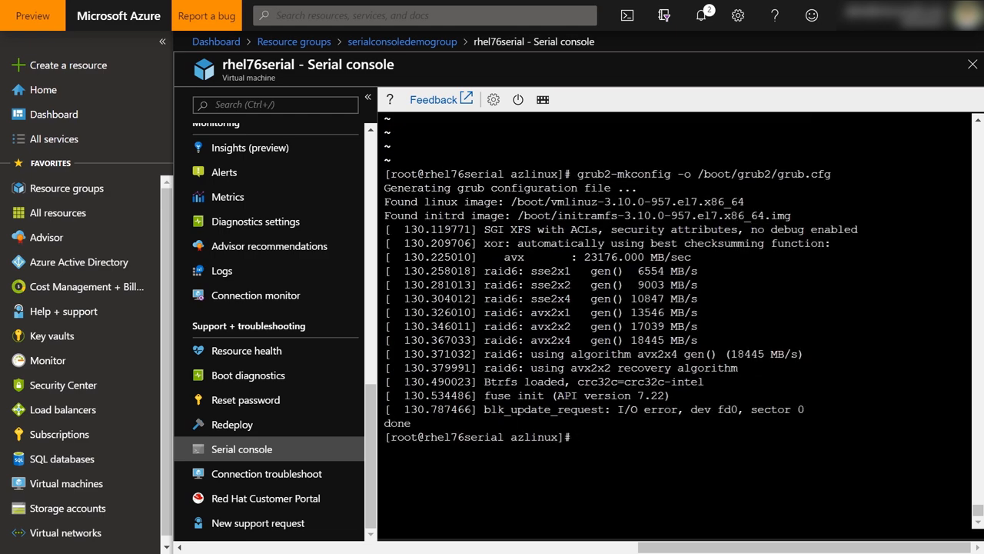
{"action": "type", "text": "reboot"}
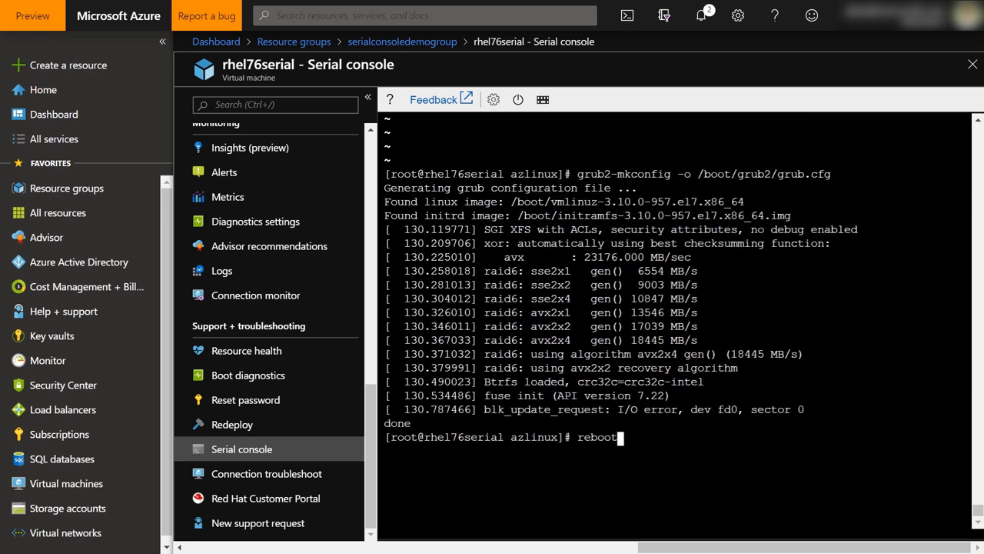
{"action": "key", "text": "Return"}
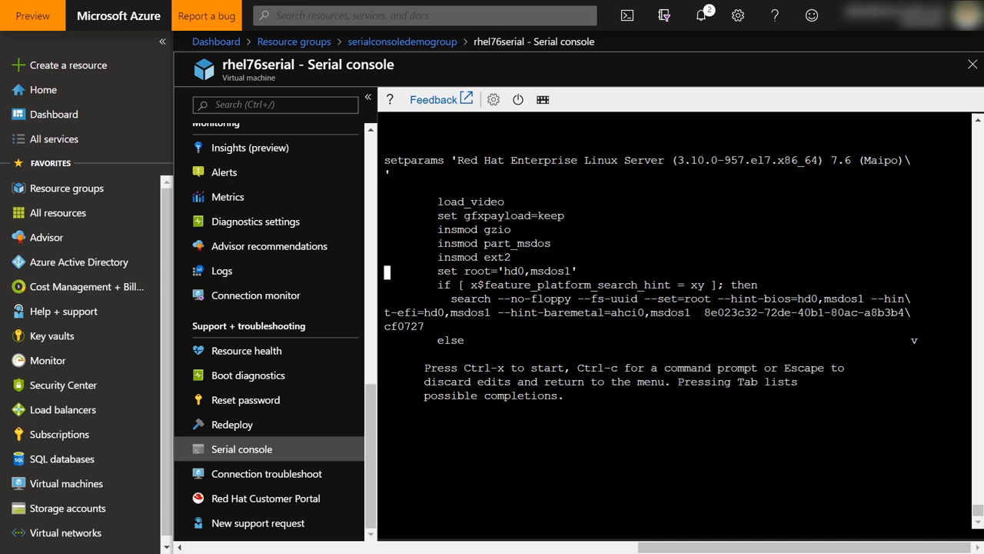
- Append 1 to the end of the RHEL entry's linux16 kernel line for runlevel 1
{"action": "scroll", "scroll_direction": "down", "scroll_amount": 3}
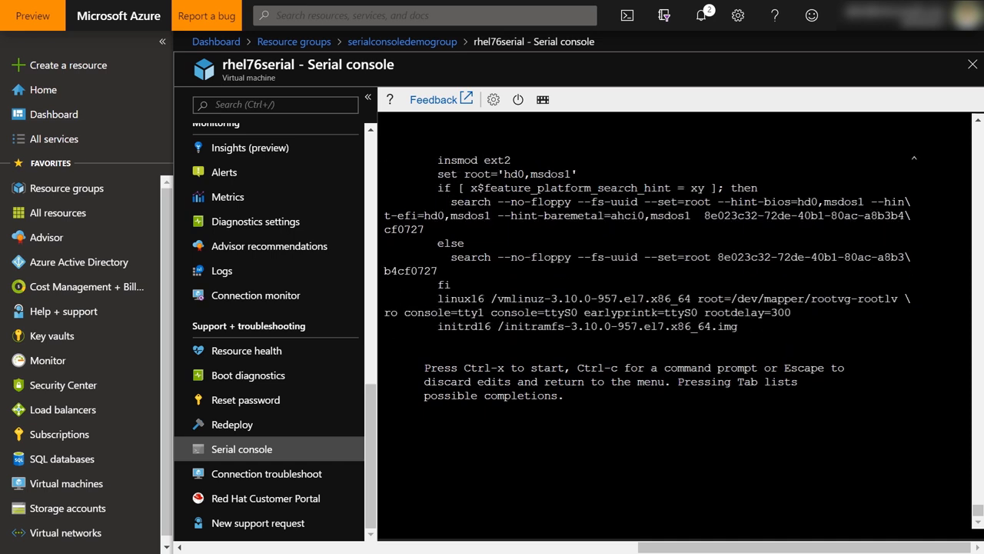
{"action": "type", "text": "1"}
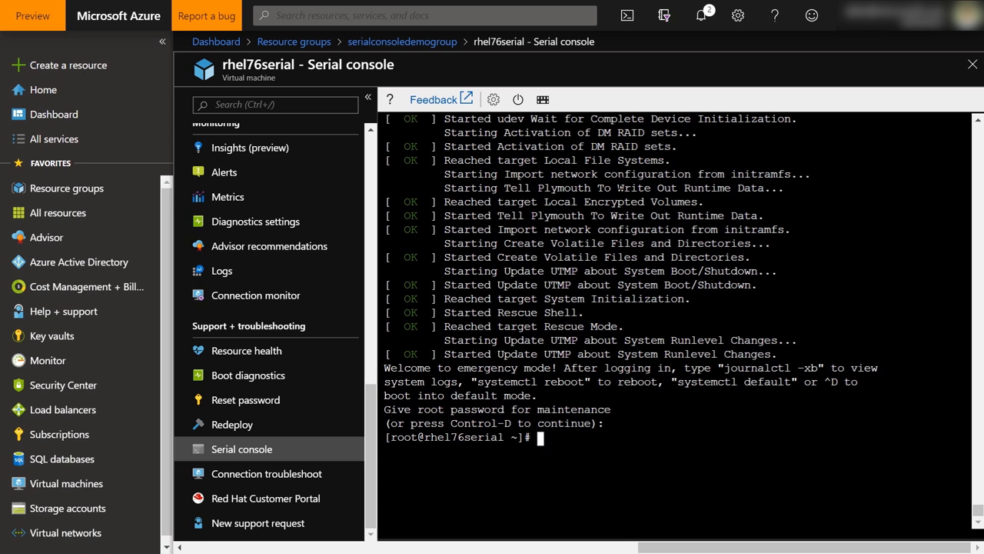
- Begin typing the runlevel command at the emergency-mode root prompt
{"action": "type", "text": "rune"}
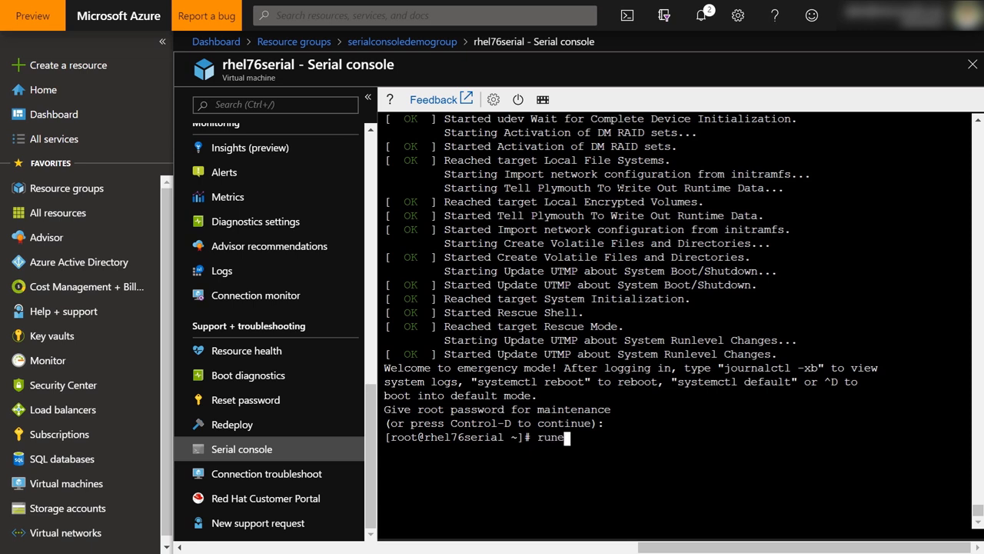